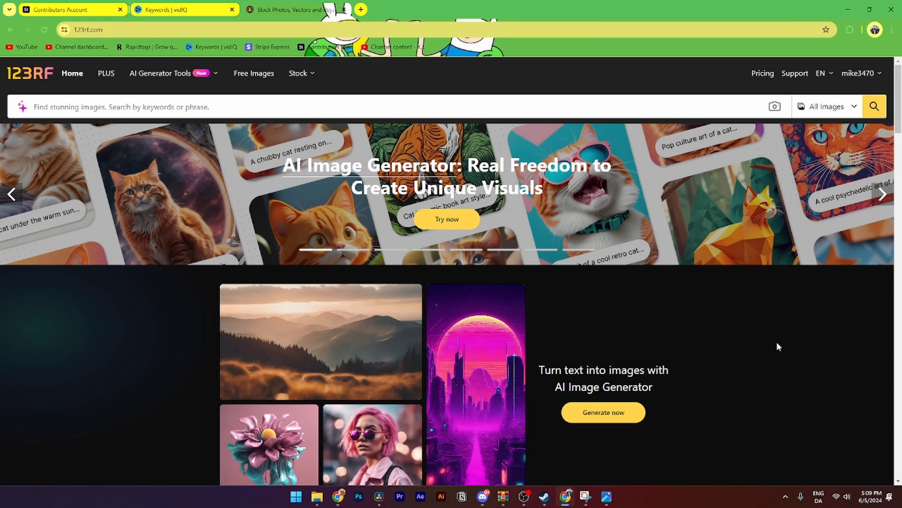
mouse_move(788, 309)
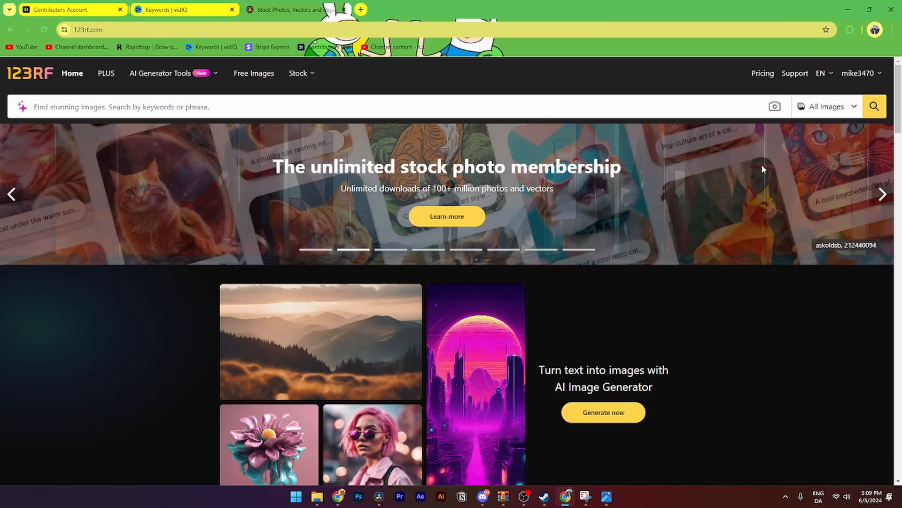
Reach the Contributor Dashboard from the account name menu.
left_click(860, 74)
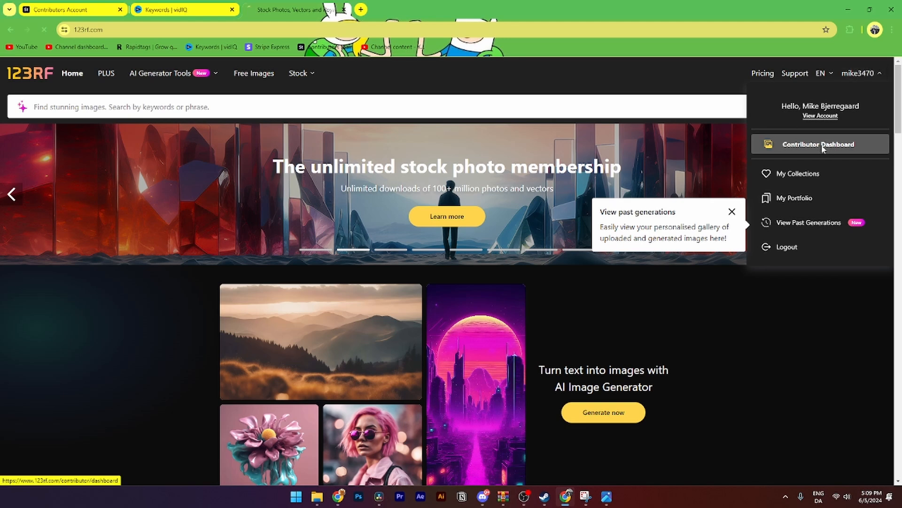
left_click(819, 144)
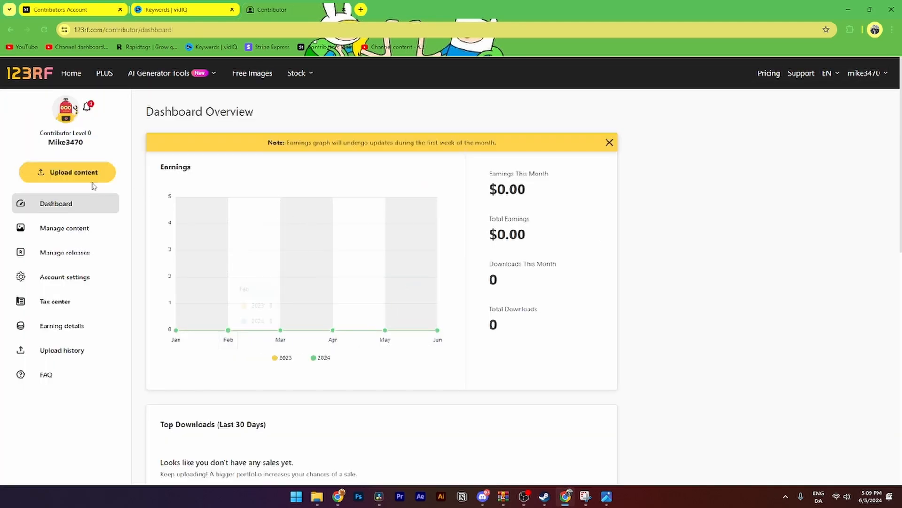
mouse_move(67, 172)
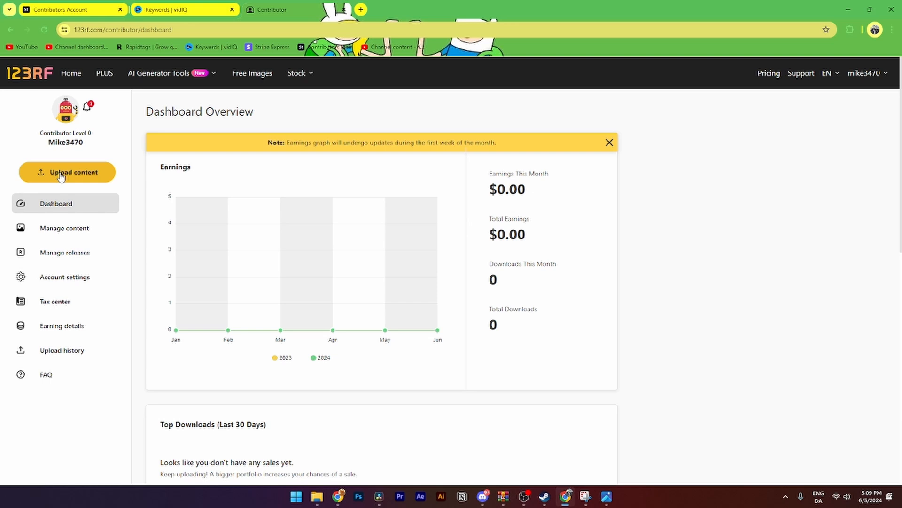
Upload the construction-site JPEG as AI Images content and proceed to save it to drafts.
left_click(67, 172)
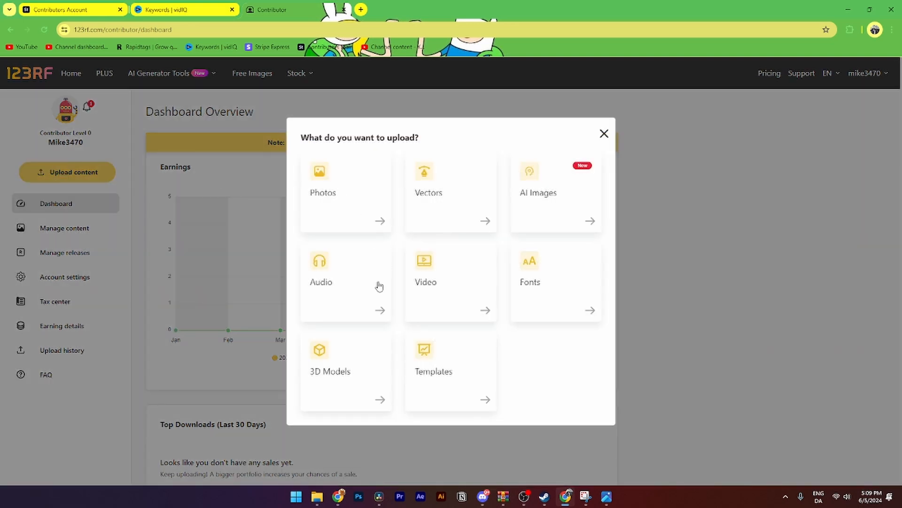
mouse_move(334, 177)
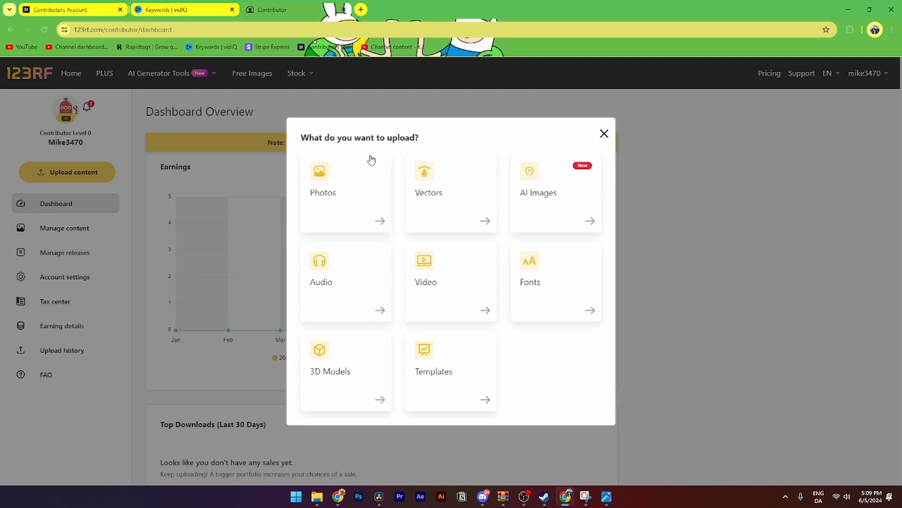
left_click(554, 192)
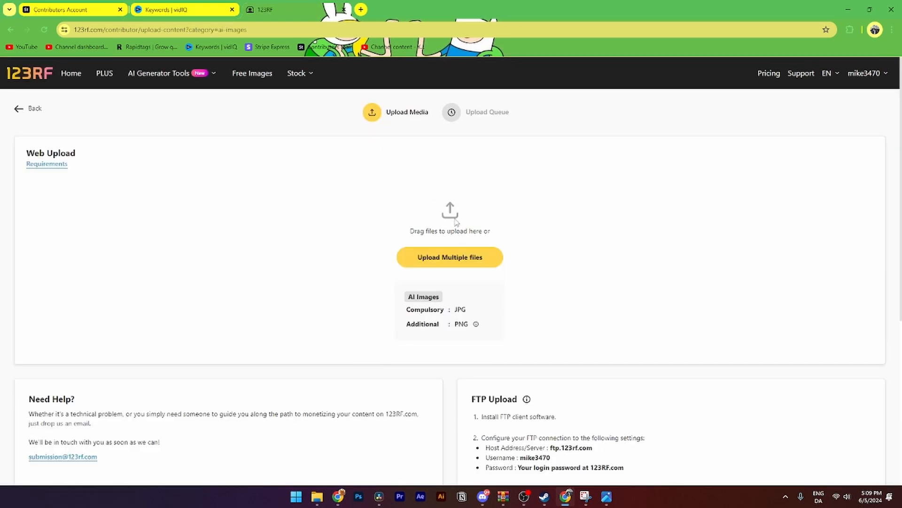
left_click(449, 257)
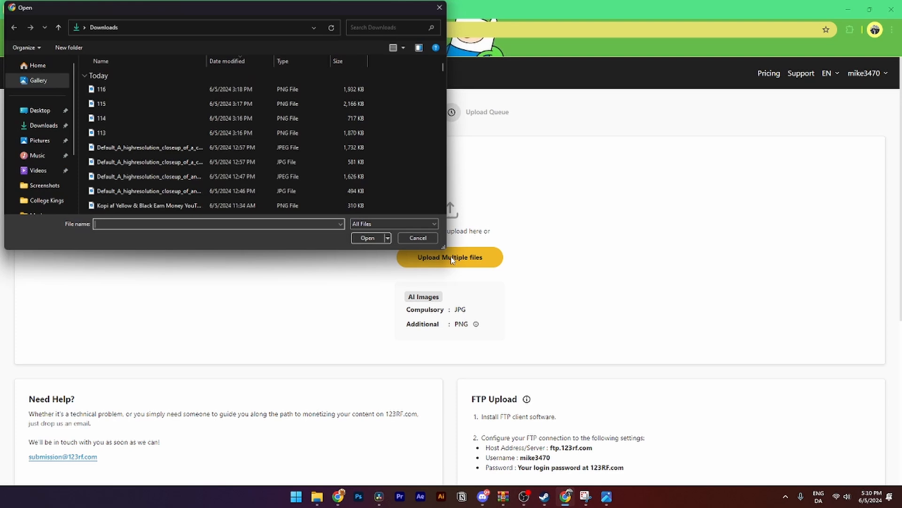
left_click(367, 238)
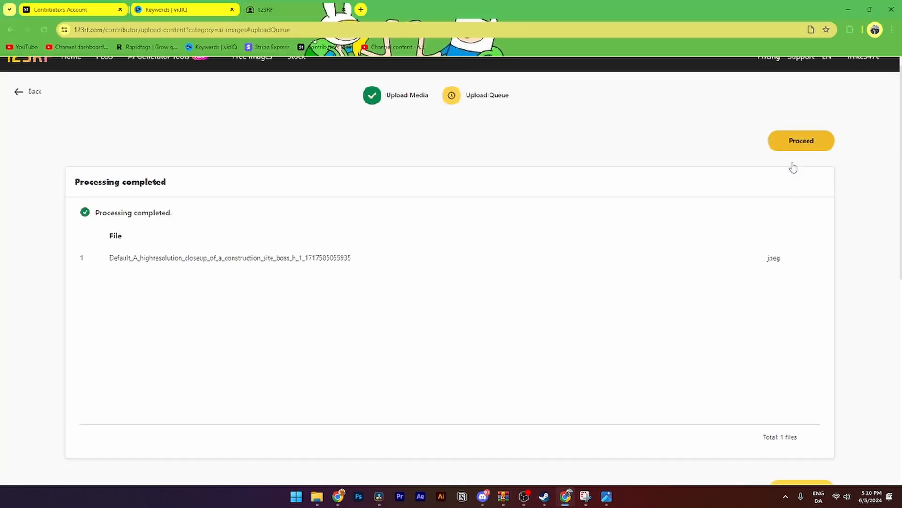
left_click(800, 140)
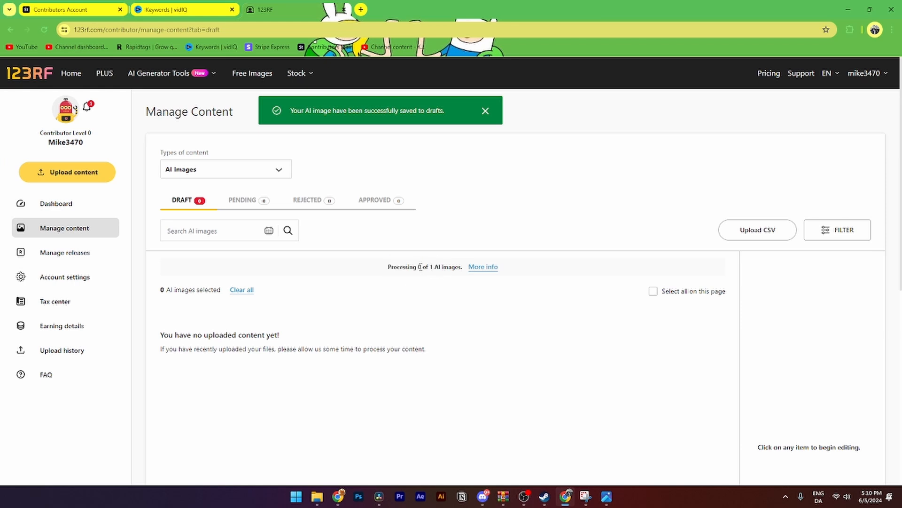
left_click(483, 266)
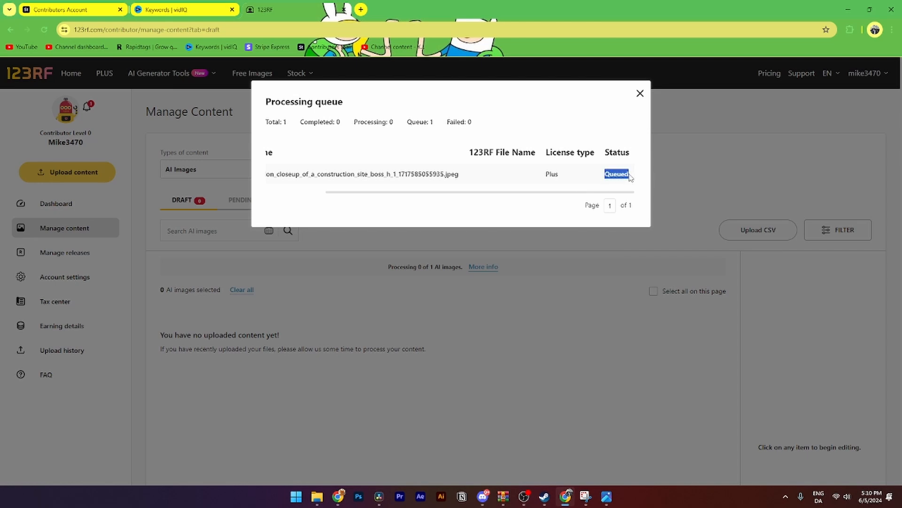
mouse_move(629, 131)
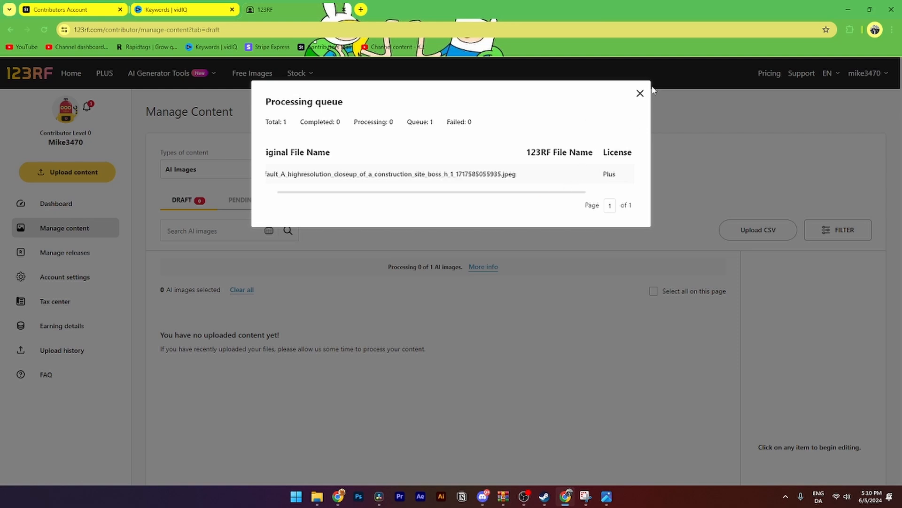
left_click(639, 93)
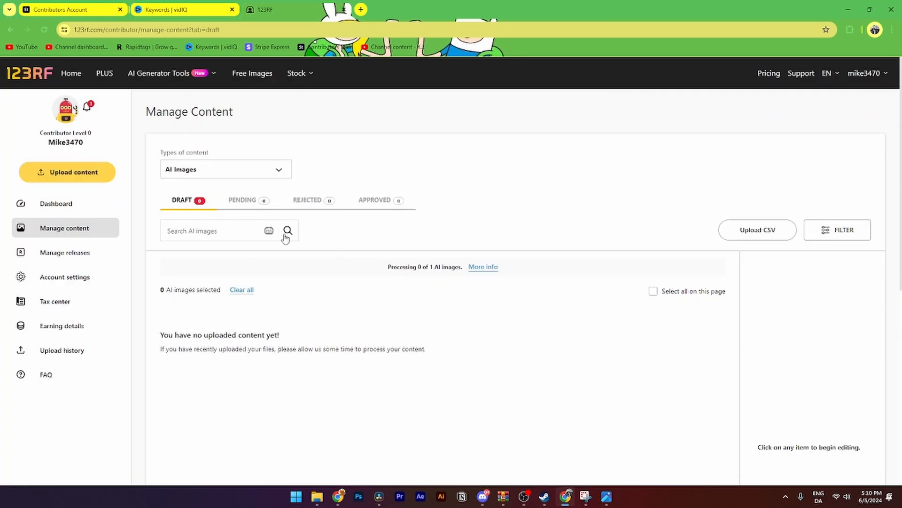